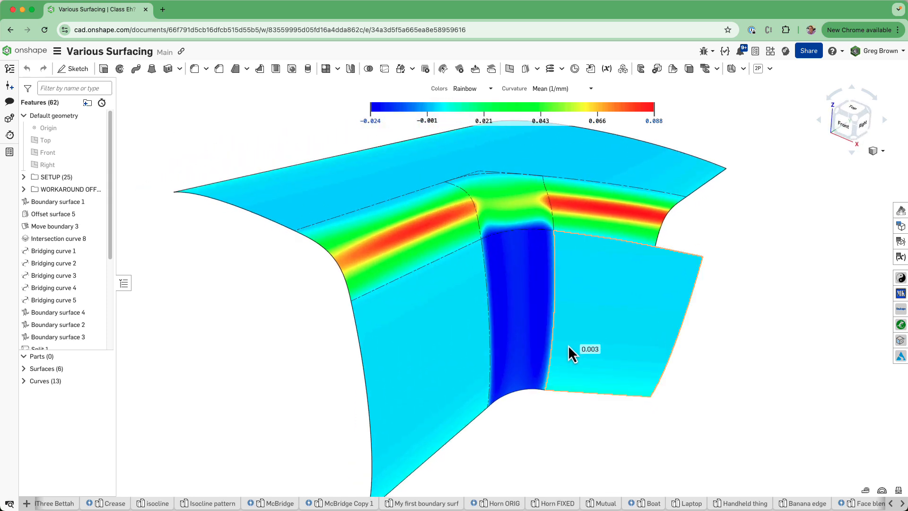
Leave the curvature-mapped model and reach the account Profile page via the user menu
{"action": "left_click", "coordinate": [553, 68]}
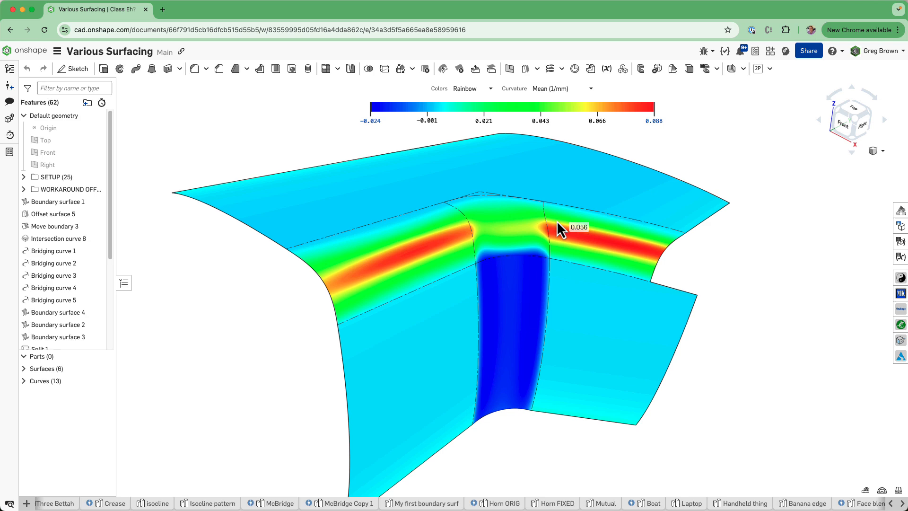
{"action": "left_click_drag", "start_coordinate": [562, 227], "coordinate": [551, 218]}
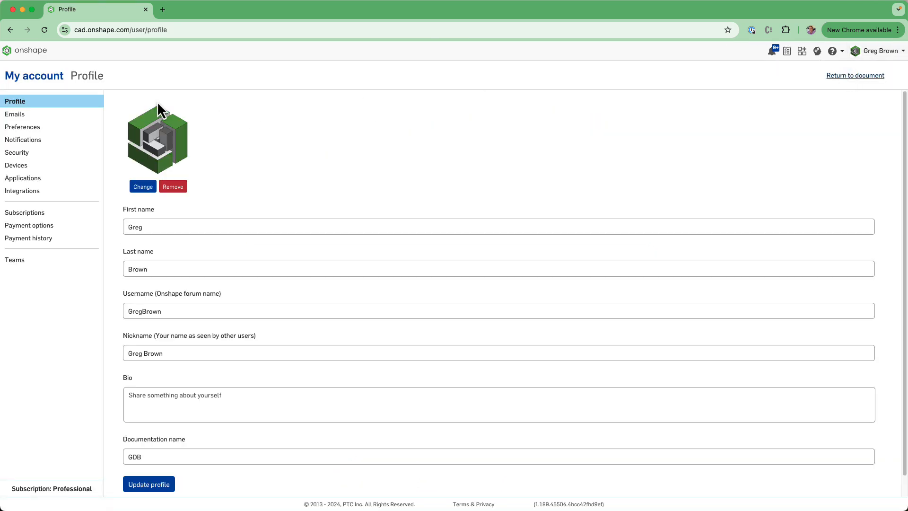
Reach Keyboard shortcuts in Preferences and switch from the Assembly to the Part Studio list
{"action": "left_click", "coordinate": [22, 127]}
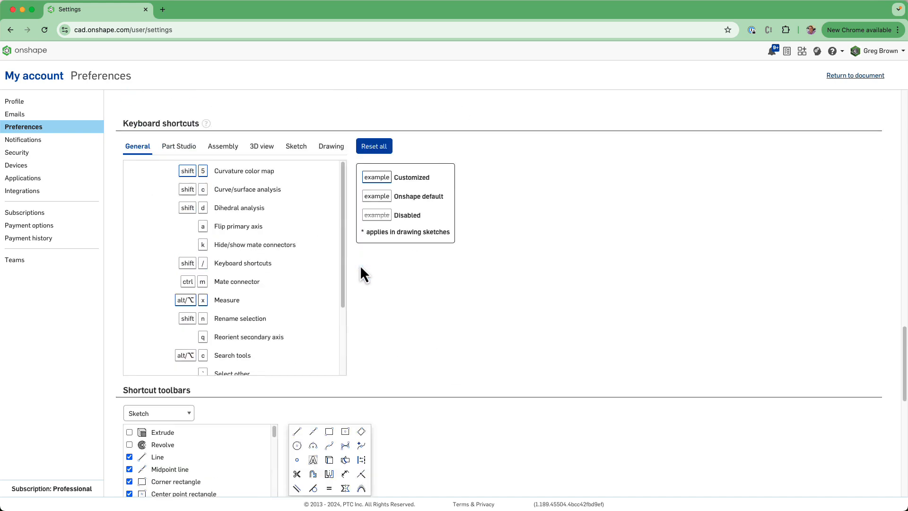
{"action": "scroll", "scroll_direction": "down", "scroll_amount": 3}
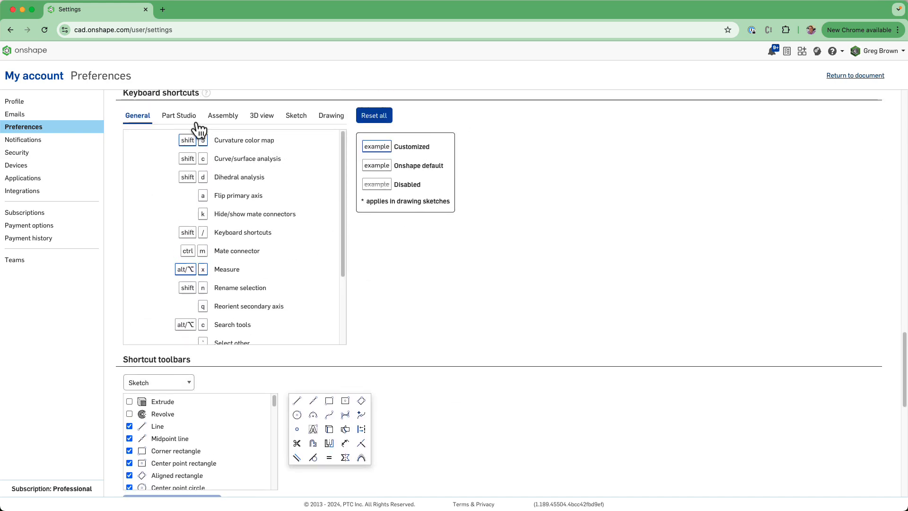
{"action": "left_click", "coordinate": [222, 115]}
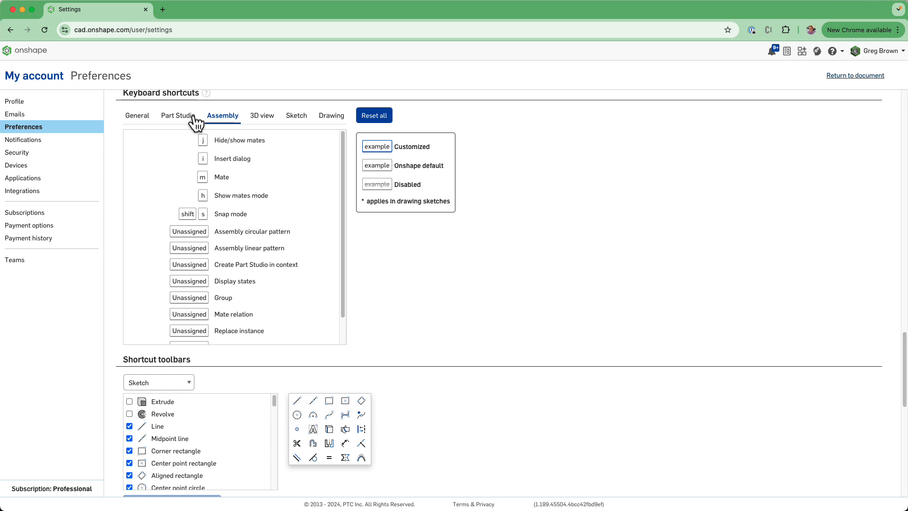
{"action": "left_click", "coordinate": [178, 115]}
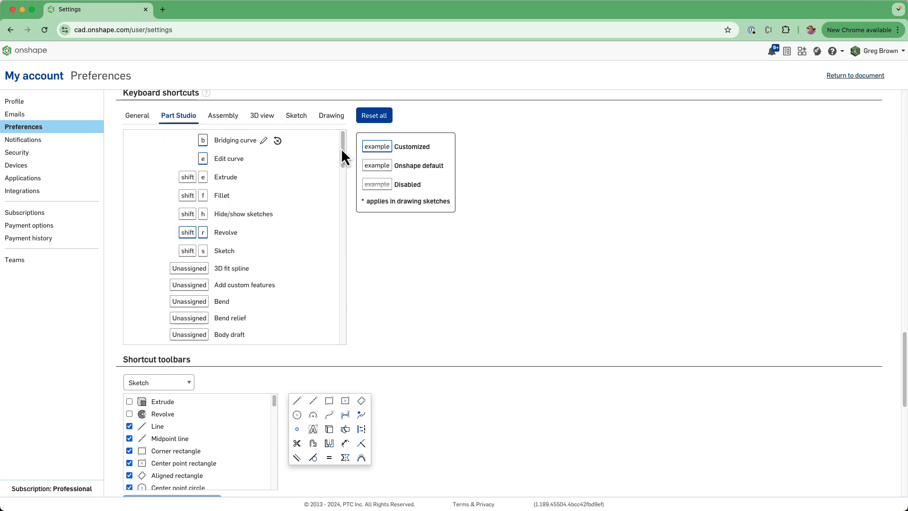
Scroll through the Part Studio shortcuts showing custom Extrude, Fillet, Revolve and Sketch keys
{"action": "scroll", "scroll_direction": "down", "scroll_amount": 3}
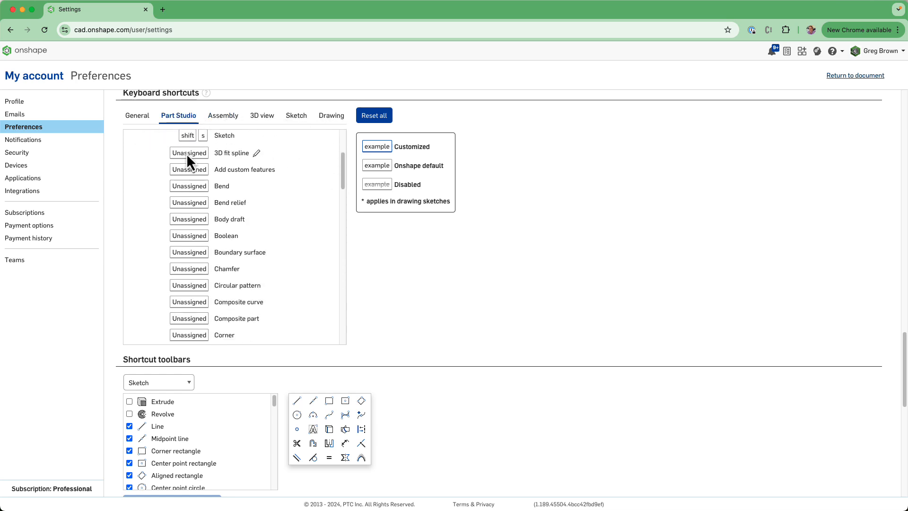
{"action": "mouse_move", "coordinate": [342, 171]}
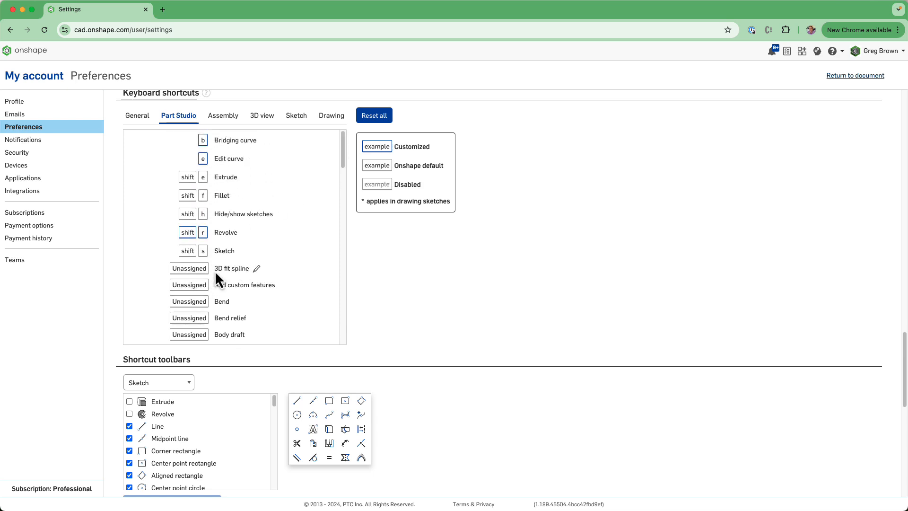
{"action": "mouse_move", "coordinate": [259, 264]}
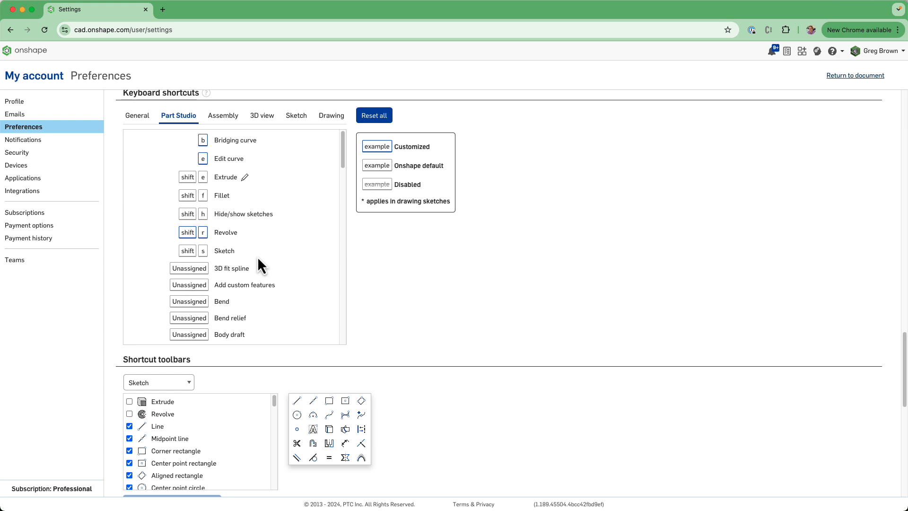
{"action": "mouse_move", "coordinate": [223, 116]}
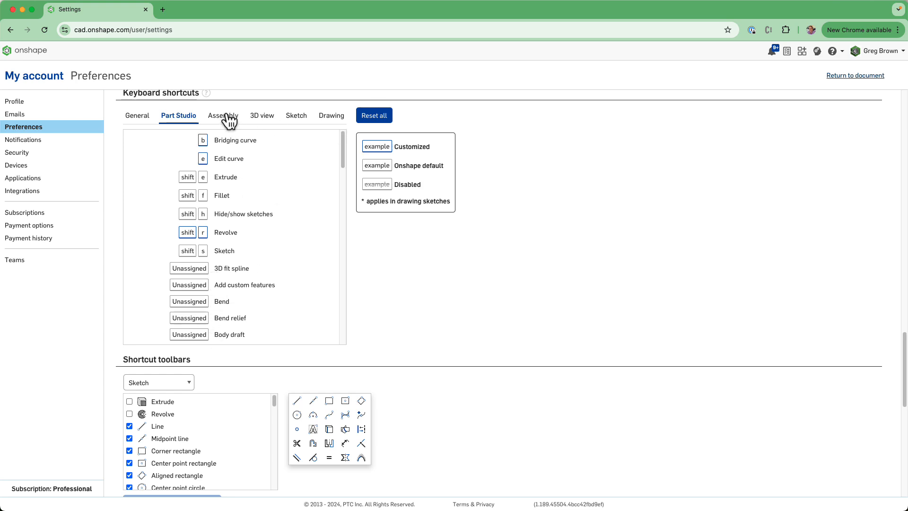
{"action": "scroll", "scroll_direction": "down", "scroll_amount": 3}
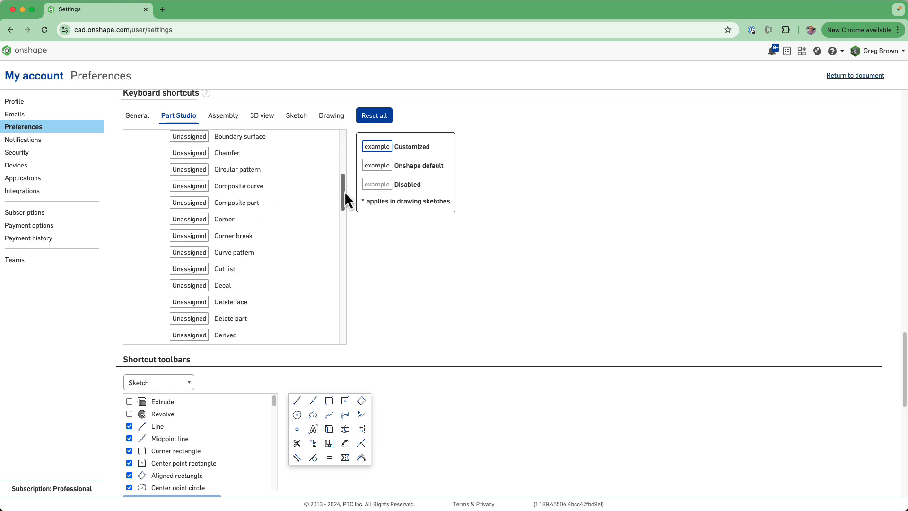
{"action": "scroll", "scroll_direction": "down", "scroll_amount": 3}
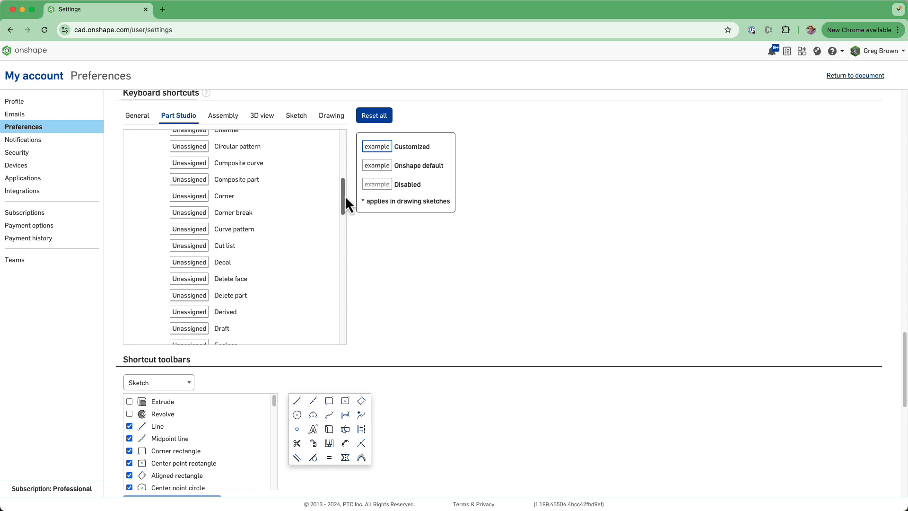
{"action": "scroll", "scroll_direction": "down", "scroll_amount": 3}
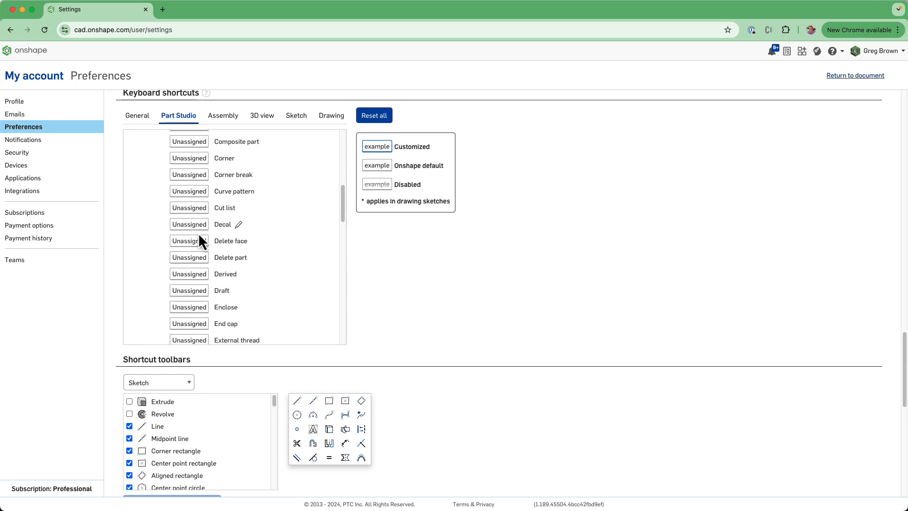
{"action": "mouse_move", "coordinate": [272, 288]}
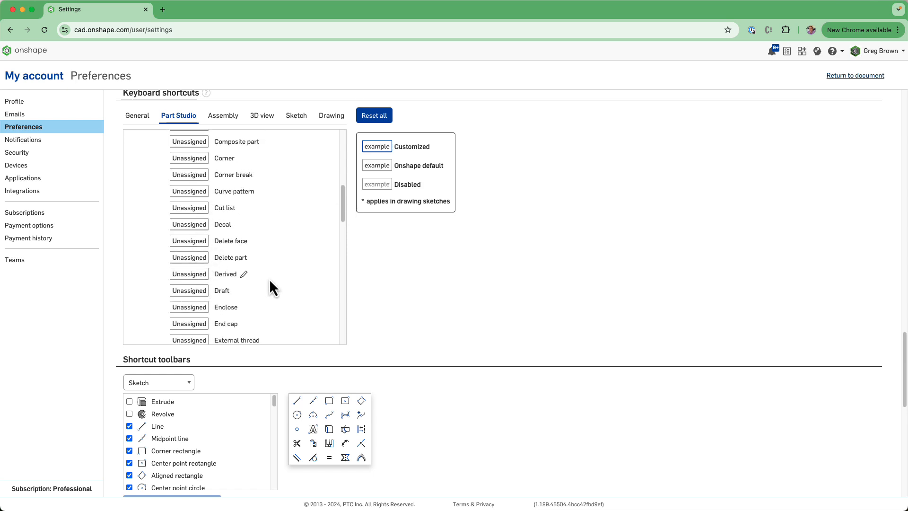
{"action": "mouse_move", "coordinate": [244, 274]}
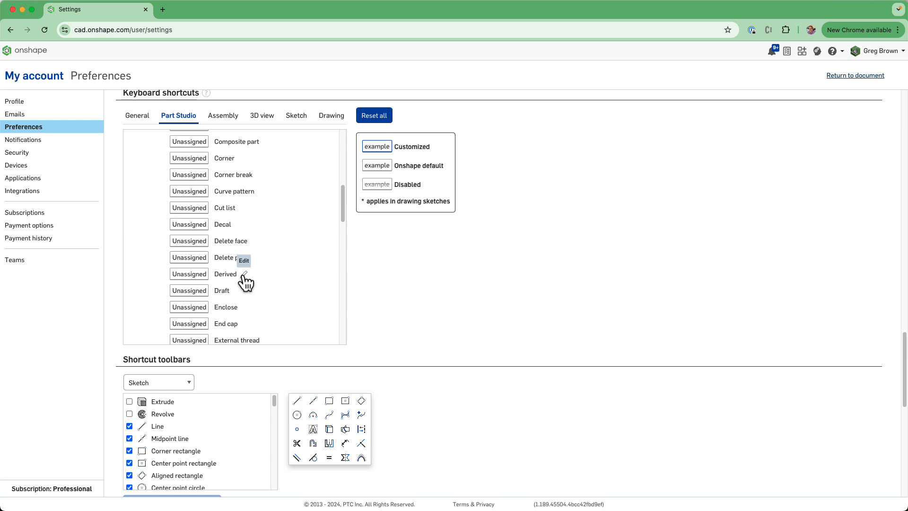
{"action": "left_click", "coordinate": [246, 275]}
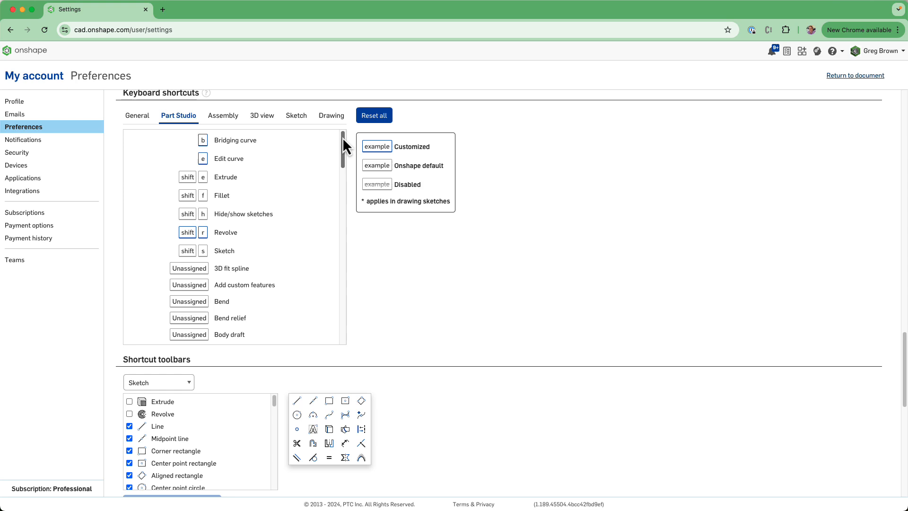
{"action": "mouse_move", "coordinate": [363, 202]}
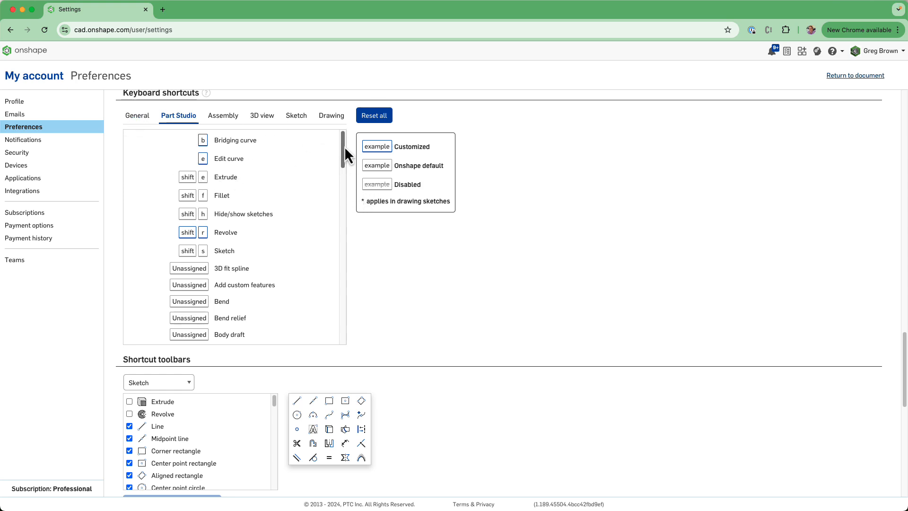
Review the General and 3D view shortcut lists before returning to the Various Surfacing document
{"action": "left_click", "coordinate": [137, 116]}
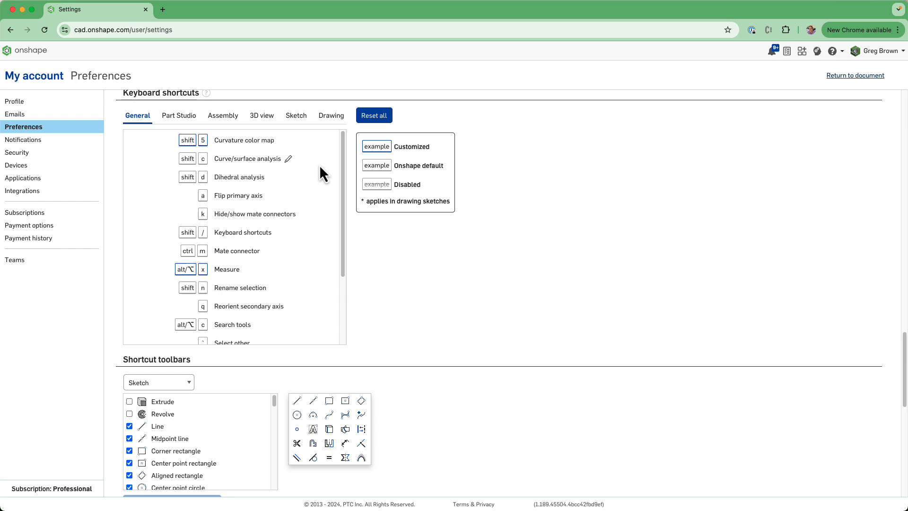
{"action": "scroll", "scroll_direction": "down", "scroll_amount": 3}
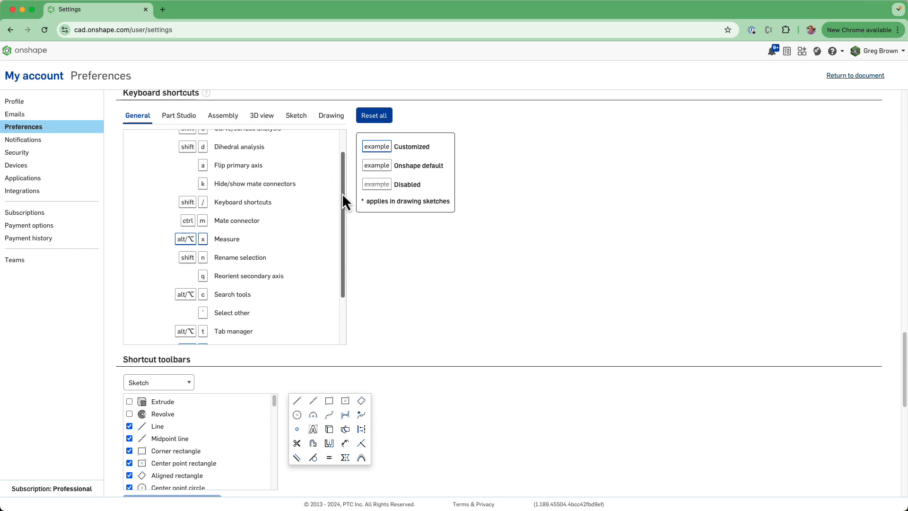
{"action": "left_click", "coordinate": [261, 115]}
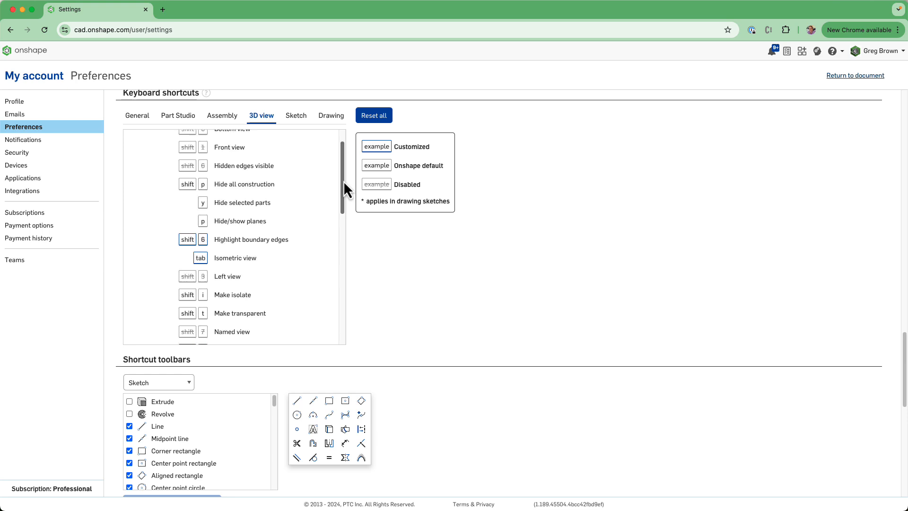
{"action": "scroll", "scroll_direction": "down", "scroll_amount": 3}
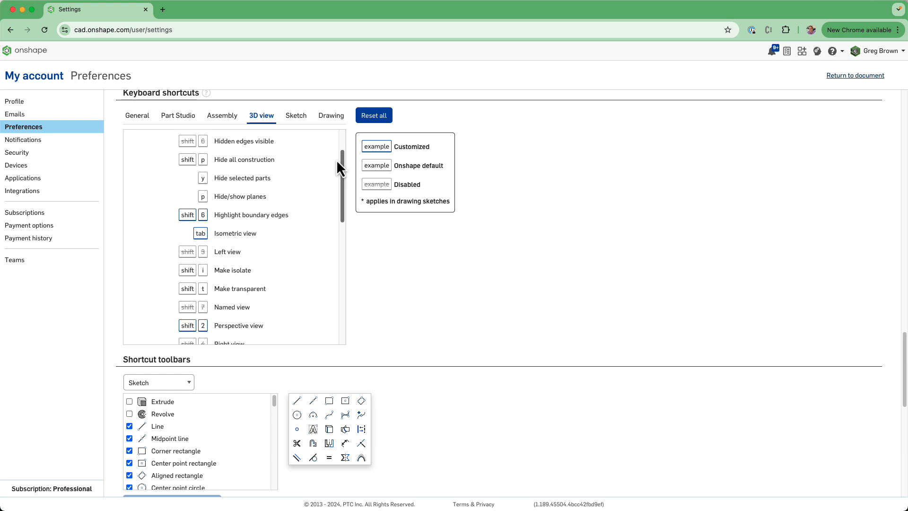
{"action": "scroll", "scroll_direction": "down", "scroll_amount": 3}
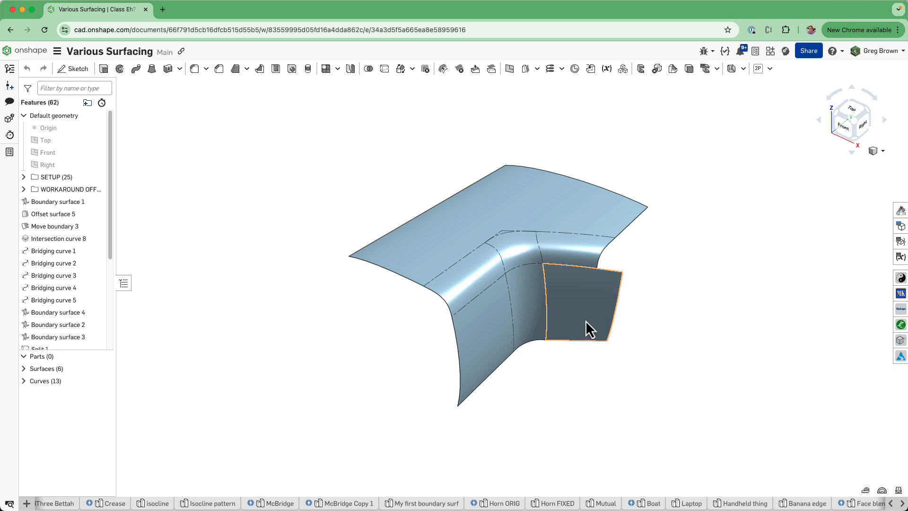
Zoom to the blended corner and switch the render options to Hidden edges visible
{"action": "left_click_drag", "start_coordinate": [588, 328], "coordinate": [437, 319]}
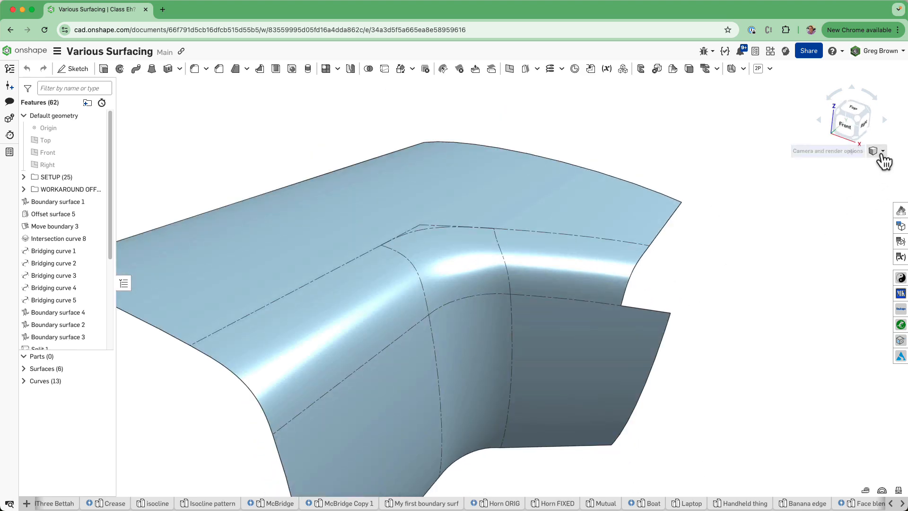
{"action": "left_click", "coordinate": [876, 151]}
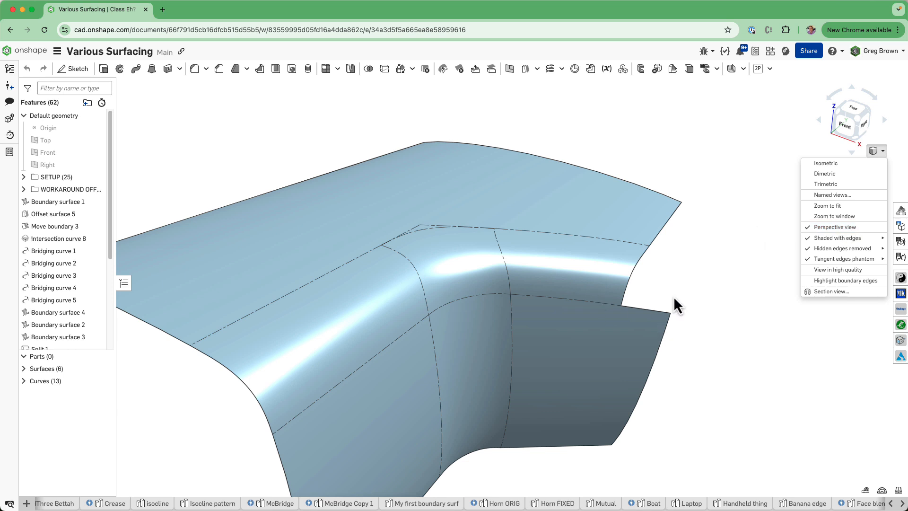
{"action": "mouse_move", "coordinate": [697, 295]}
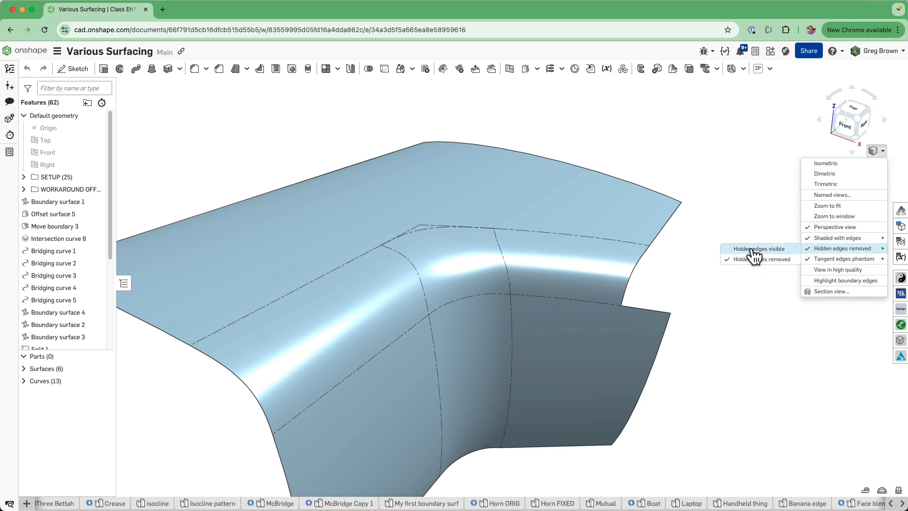
{"action": "left_click", "coordinate": [874, 151]}
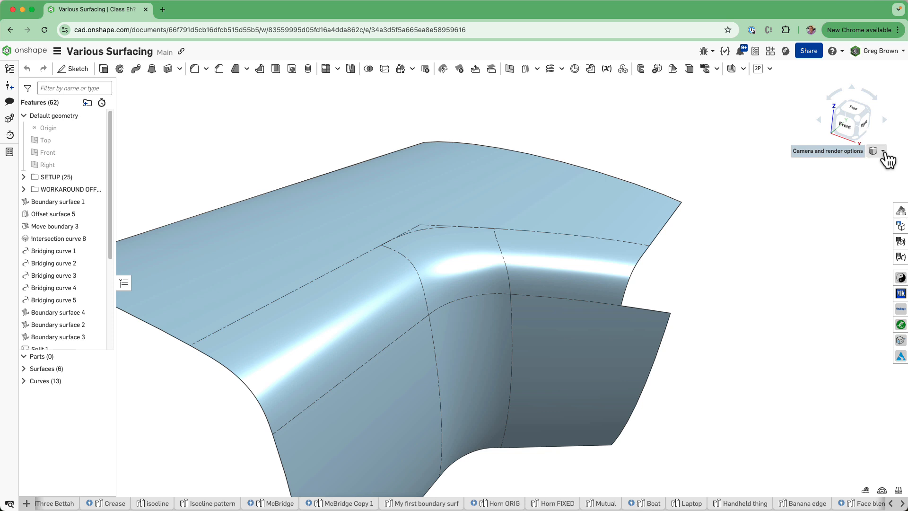
{"action": "left_click", "coordinate": [876, 151]}
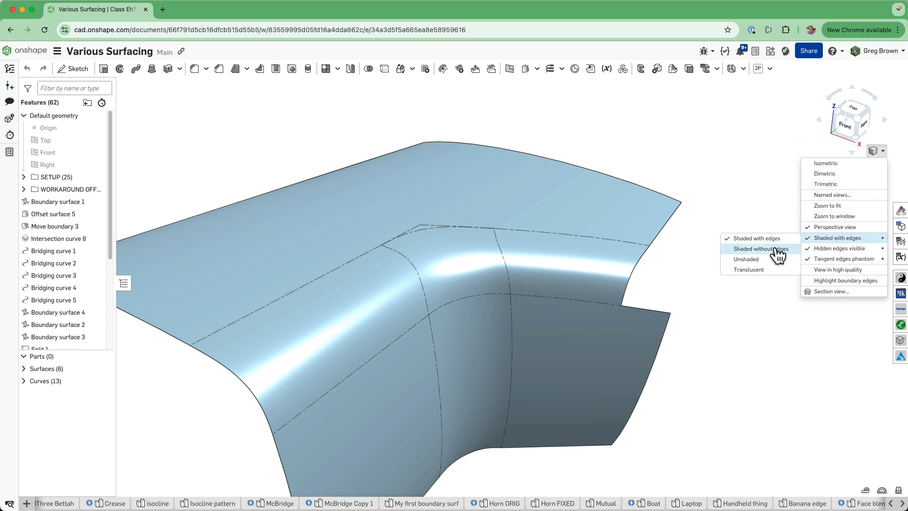
{"action": "mouse_move", "coordinate": [746, 259]}
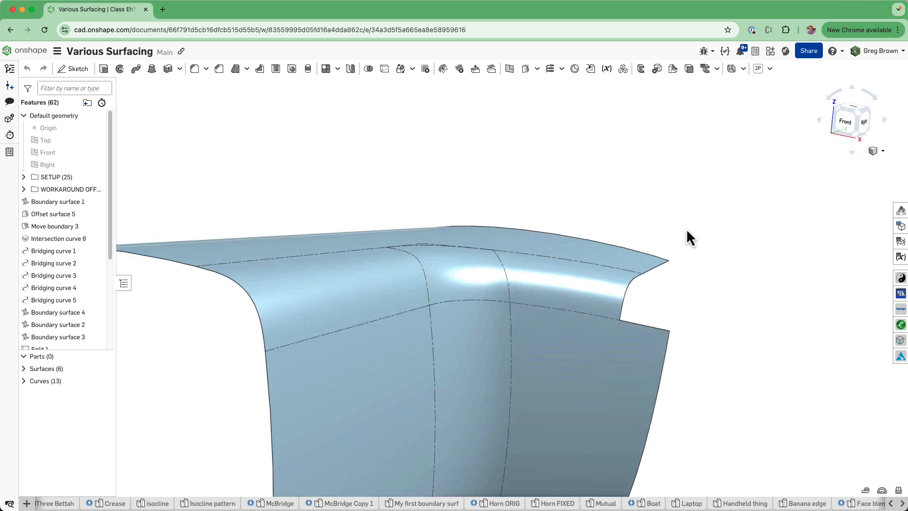
{"action": "left_click_drag", "start_coordinate": [690, 237], "coordinate": [533, 247]}
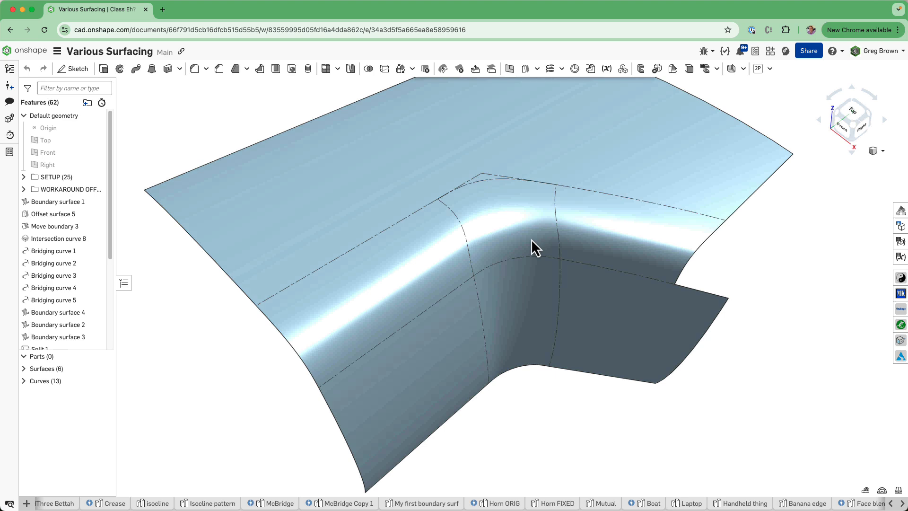
{"action": "left_click_drag", "start_coordinate": [532, 244], "coordinate": [530, 232]}
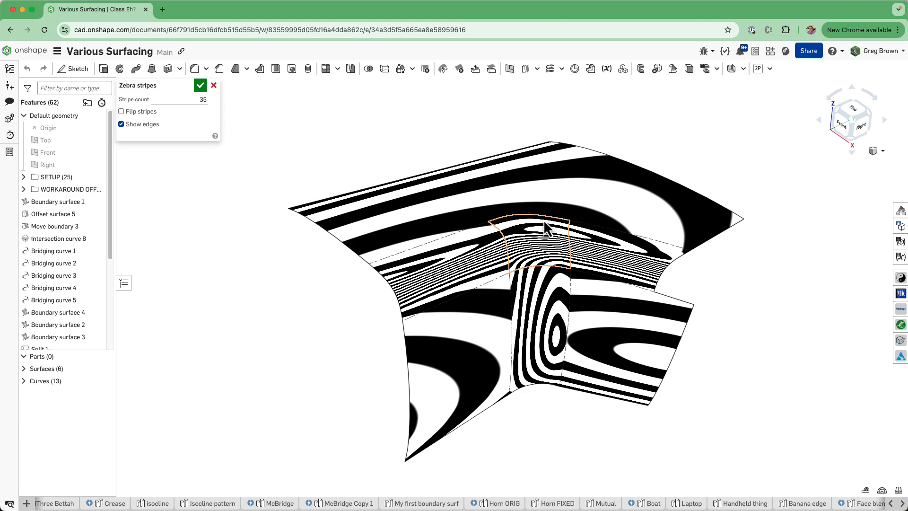
{"action": "left_click", "coordinate": [200, 86]}
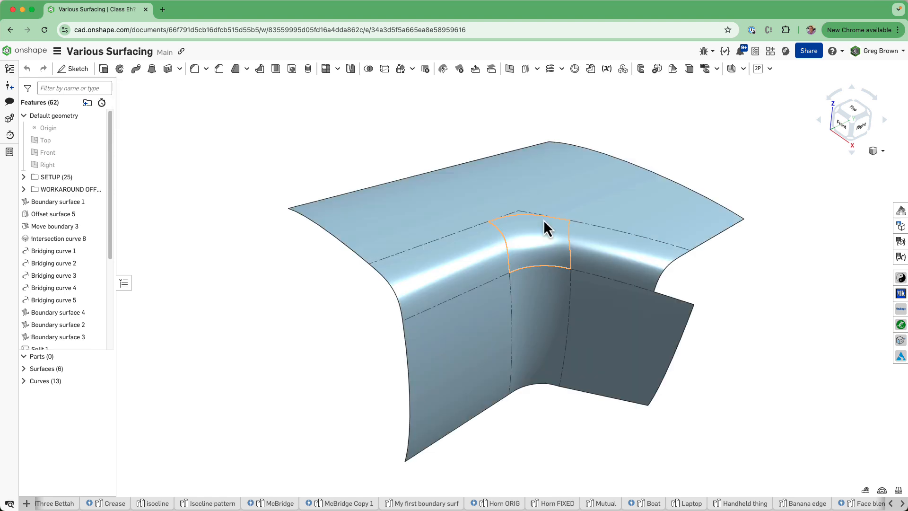
{"action": "left_click_drag", "start_coordinate": [545, 232], "coordinate": [875, 136]}
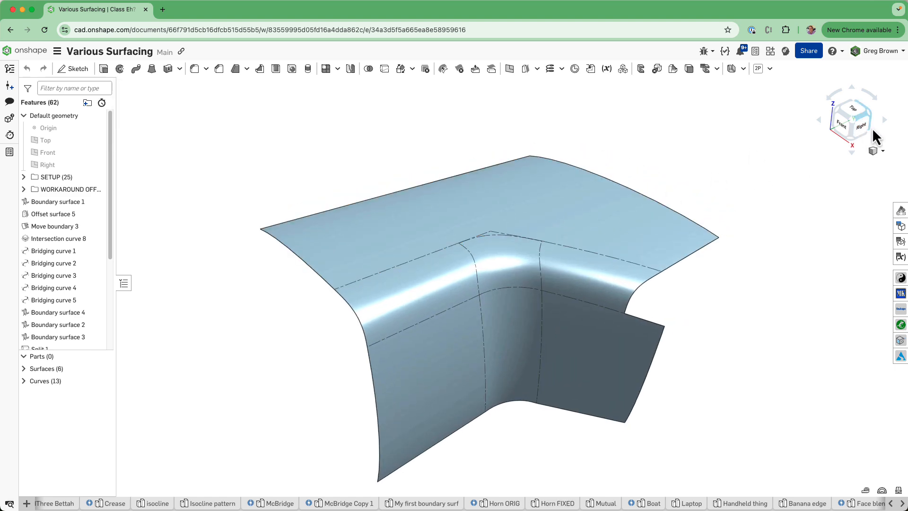
{"action": "left_click", "coordinate": [861, 123]}
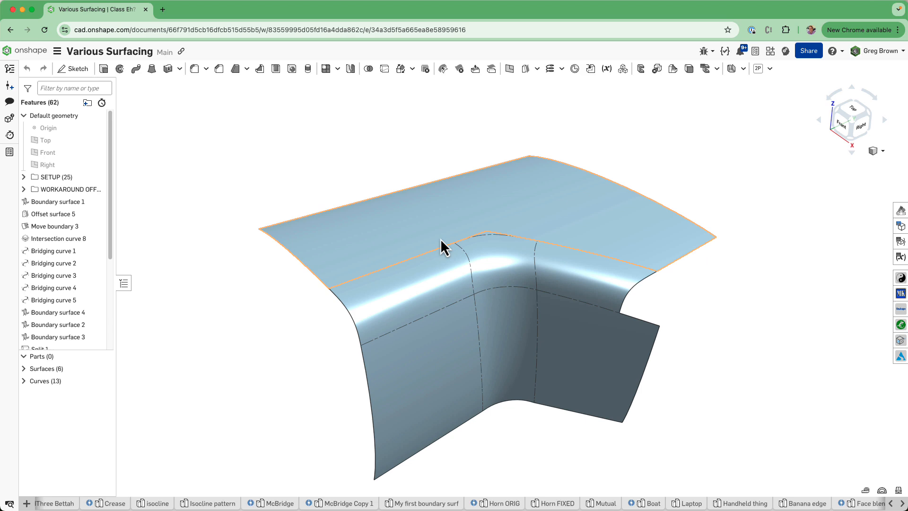
Run a zebra stripe check on the side blend face, close it, and show a Gaussian curvature map
{"action": "left_click_drag", "start_coordinate": [440, 246], "coordinate": [463, 290]}
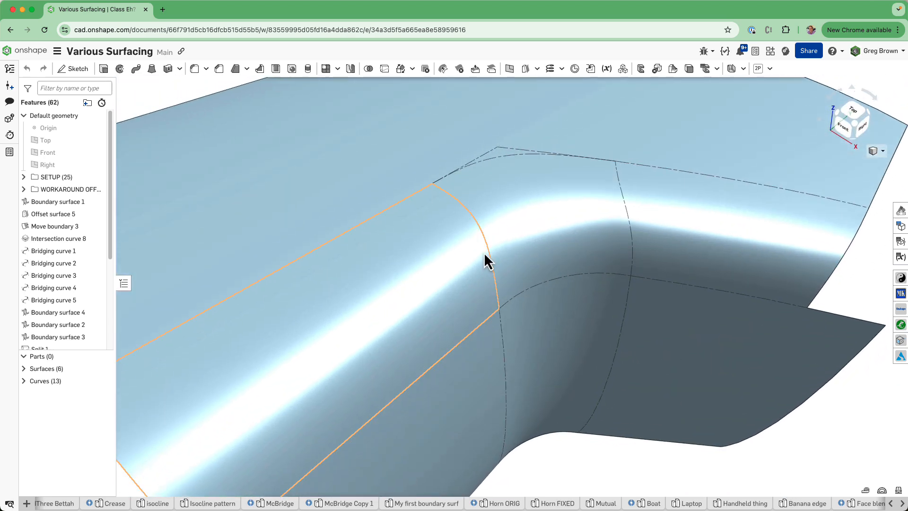
{"action": "left_click", "coordinate": [495, 262]}
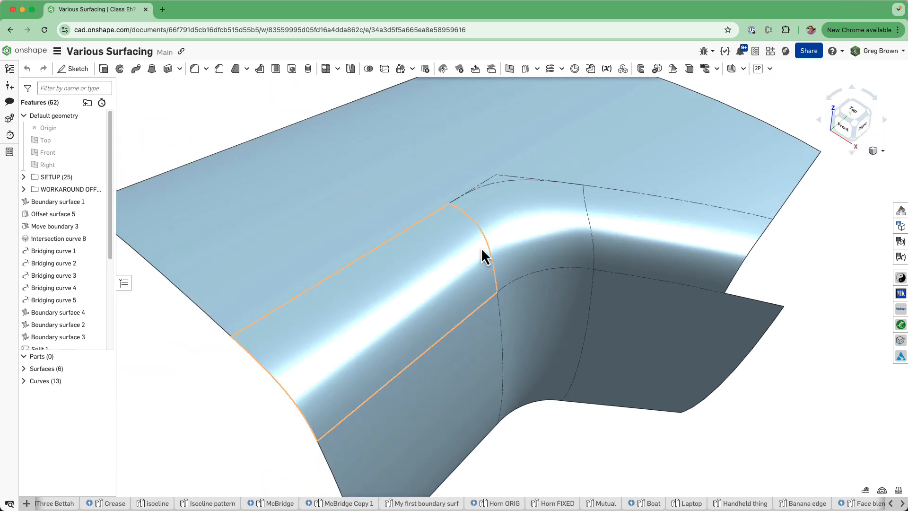
{"action": "mouse_move", "coordinate": [471, 239]}
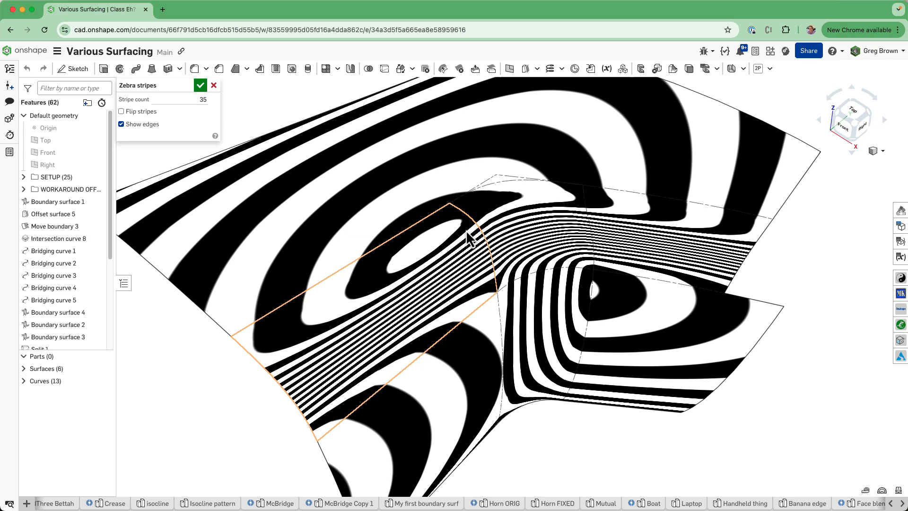
{"action": "left_click", "coordinate": [200, 85]}
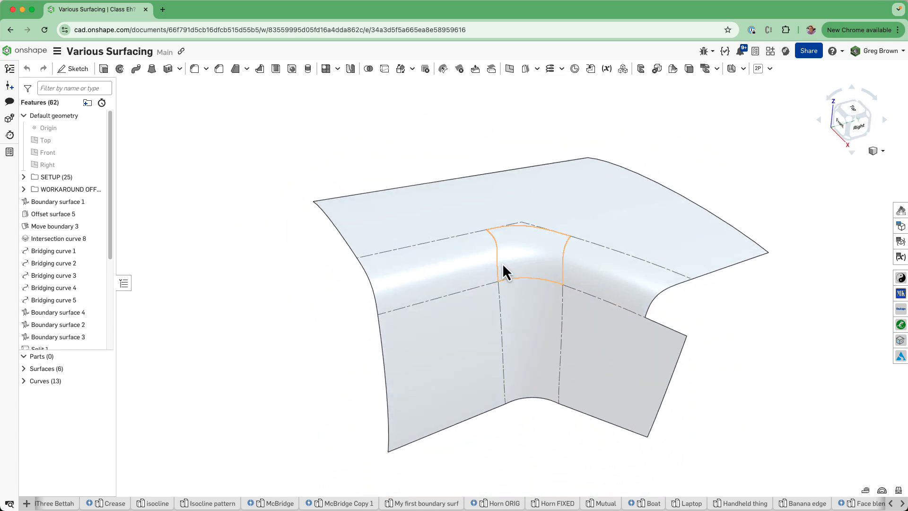
{"action": "left_click_drag", "start_coordinate": [504, 271], "coordinate": [531, 288]}
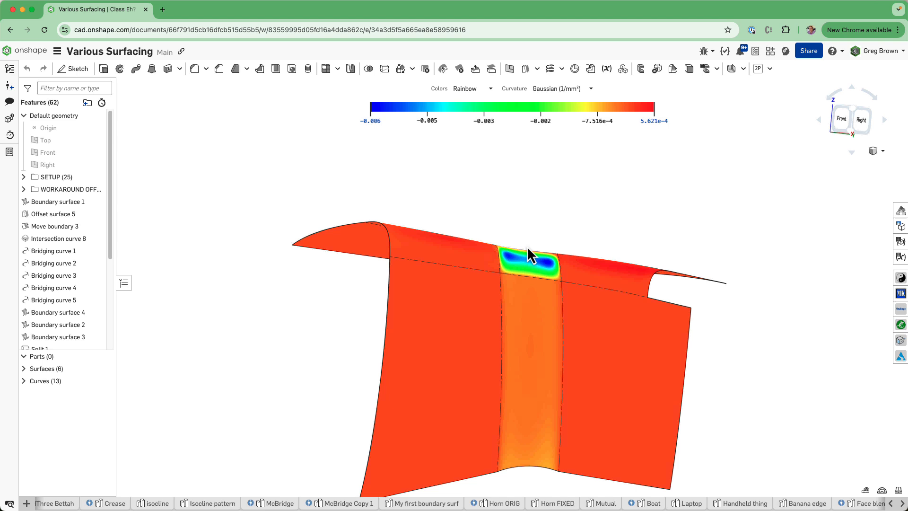
Change the curvature map to a different curvature measure, then activate zebra stripes on the corner blend
{"action": "left_click_drag", "start_coordinate": [527, 254], "coordinate": [568, 102]}
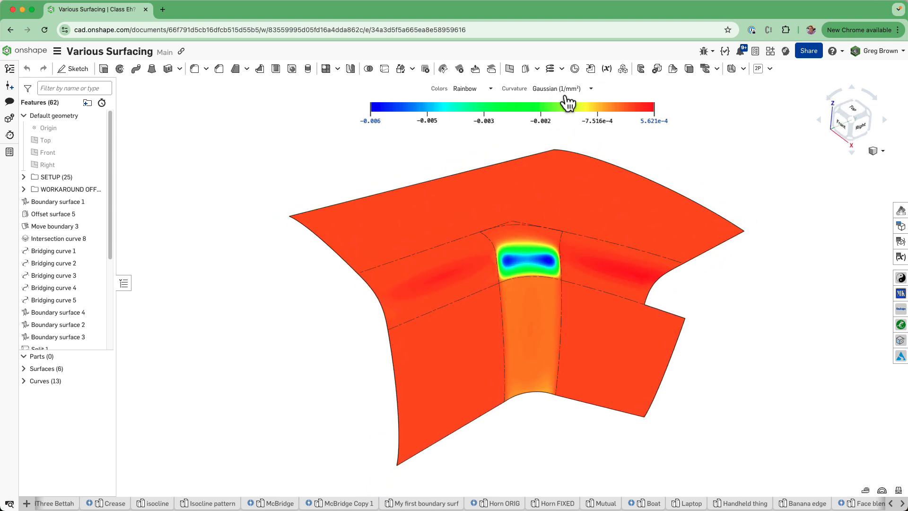
{"action": "left_click", "coordinate": [558, 88]}
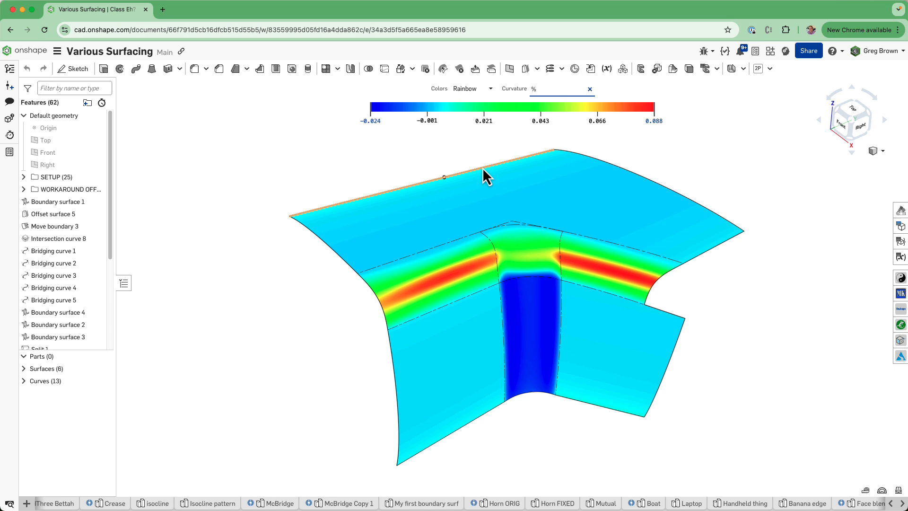
{"action": "left_click", "coordinate": [559, 89]}
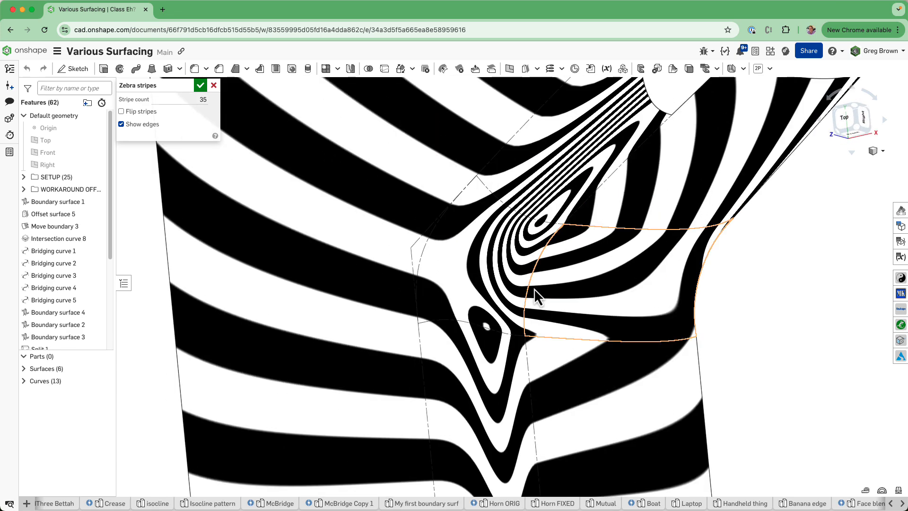
Close the Zebra stripes dialog and head to My account from the user menu
{"action": "left_click", "coordinate": [200, 86]}
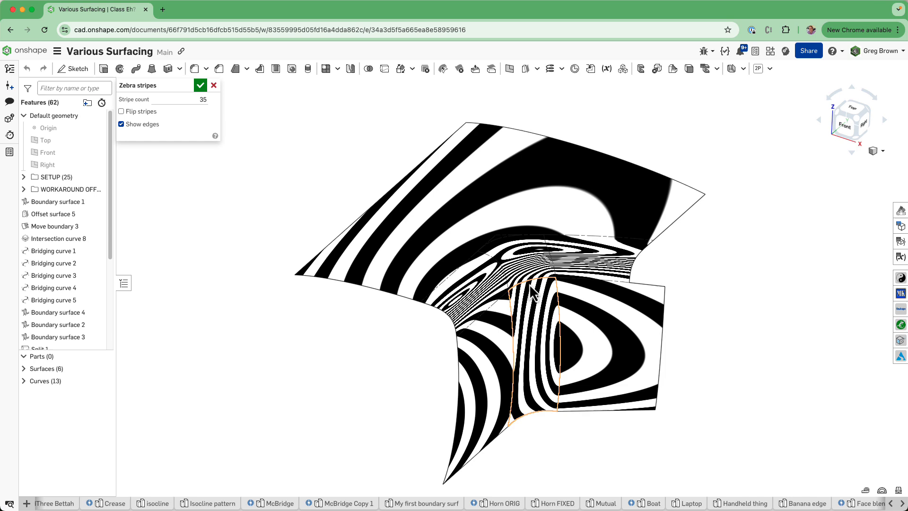
{"action": "left_click", "coordinate": [201, 85]}
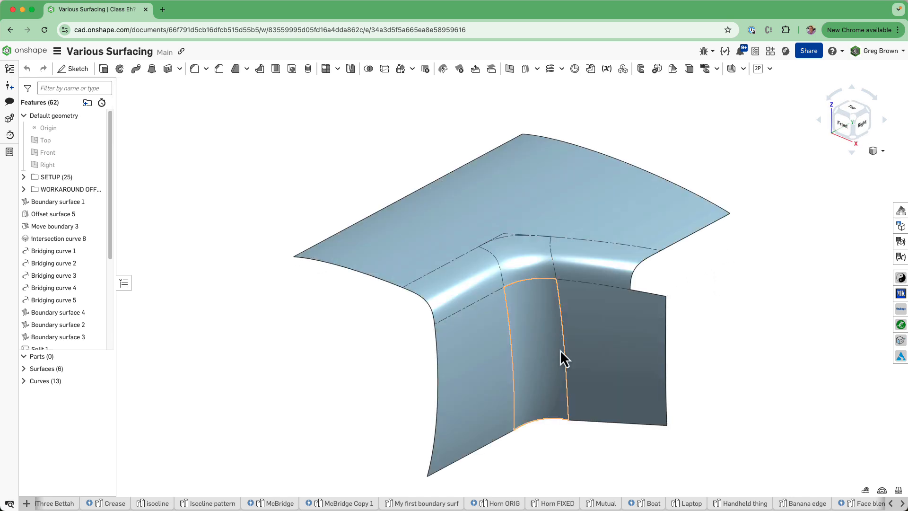
{"action": "left_click_drag", "start_coordinate": [565, 360], "coordinate": [587, 306]}
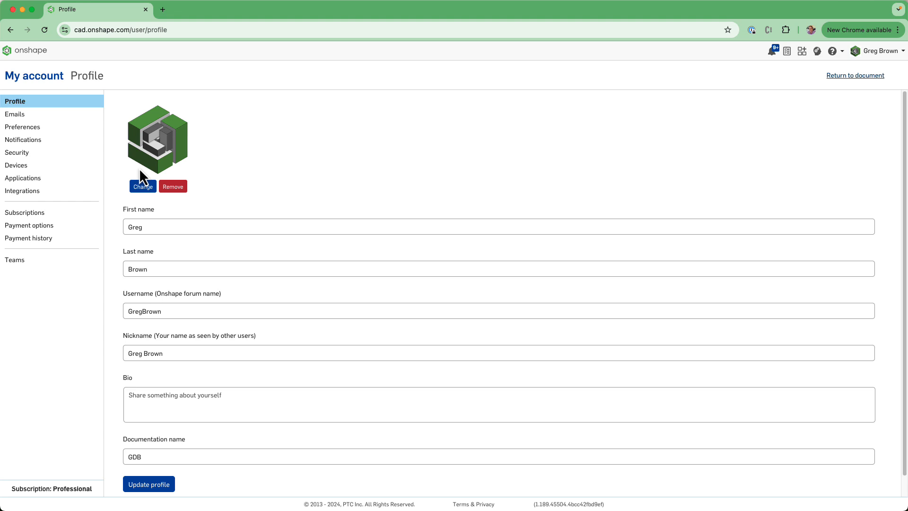
View the account Preferences page, then return to the Various Surfacing document
{"action": "left_click", "coordinate": [23, 127]}
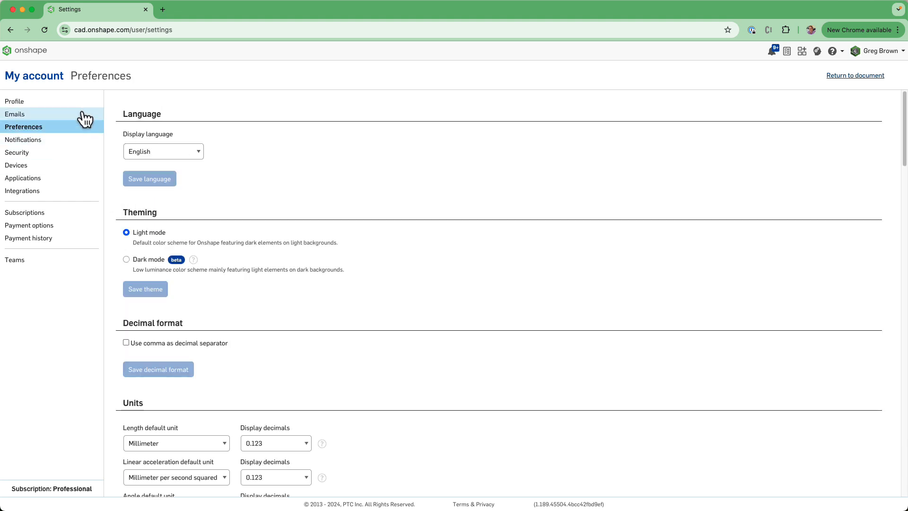
{"action": "left_click", "coordinate": [855, 76]}
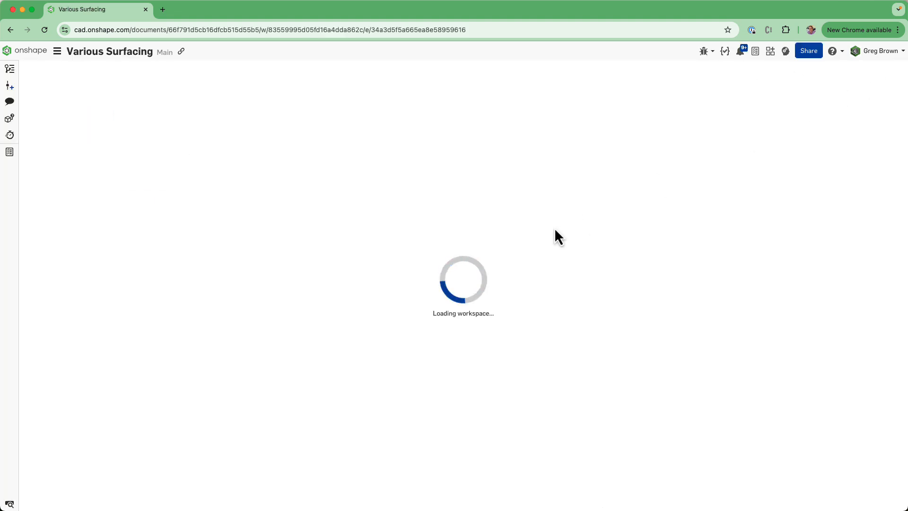